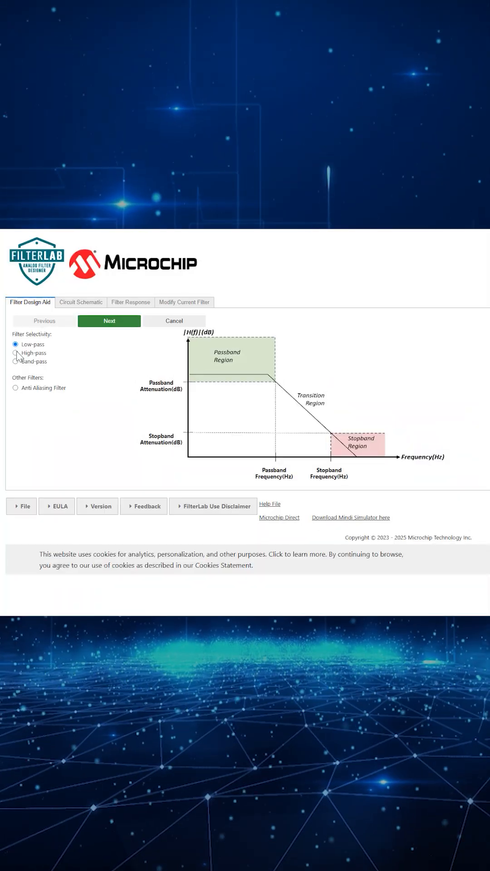
Specify a 5th-order Butterworth low-pass filter at 1000 Hz in the design wizard
click(15, 352)
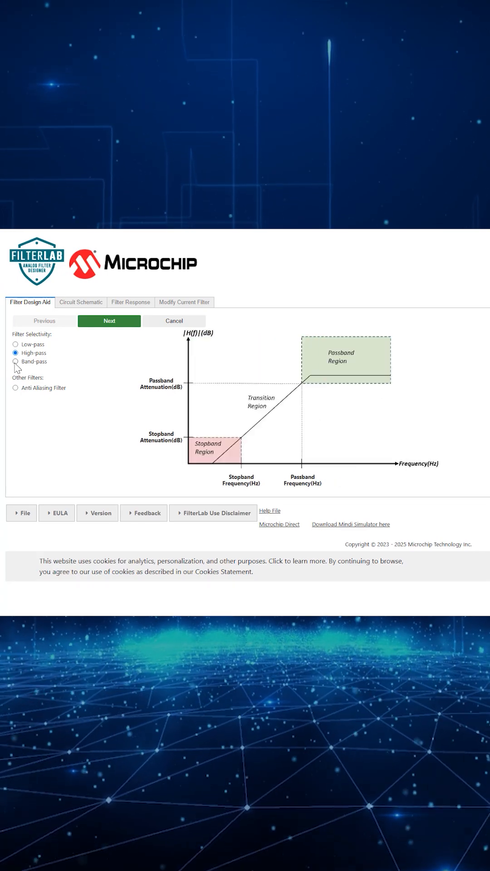
click(15, 361)
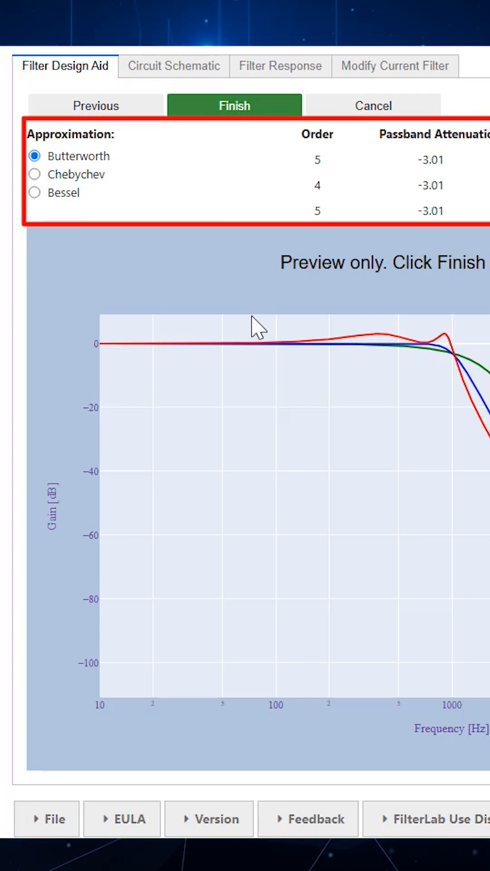
click(394, 66)
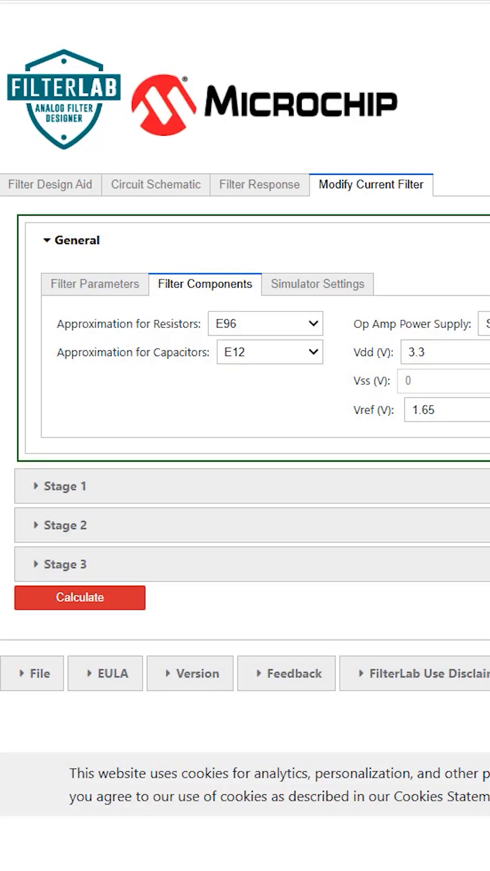
click(80, 598)
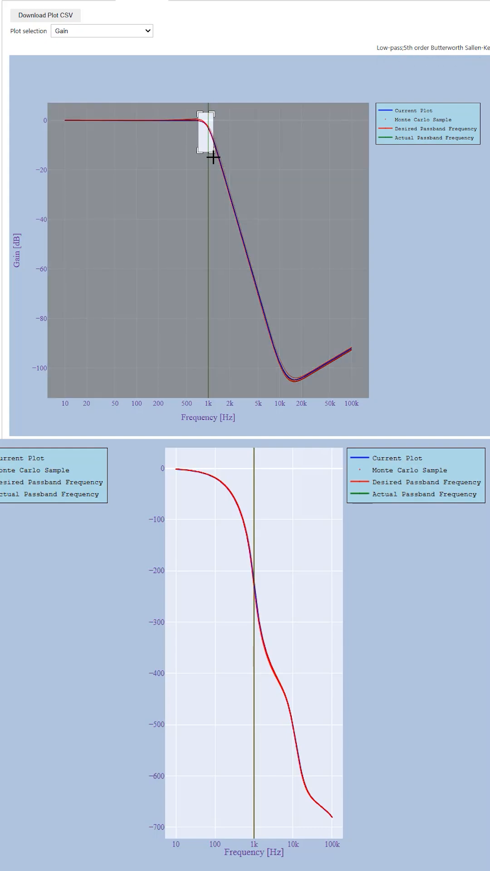
Set Stage 2 capacitor C21 and recalculate the filter components
drag(197, 114, 215, 155)
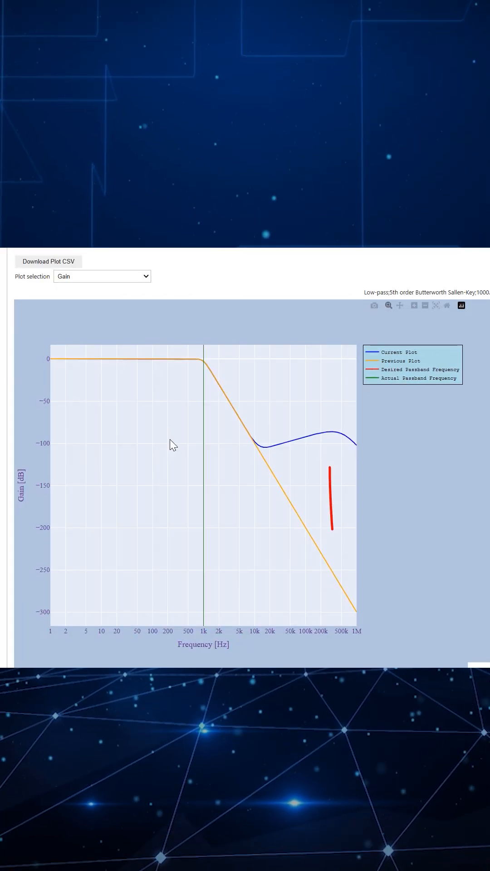
click(329, 141)
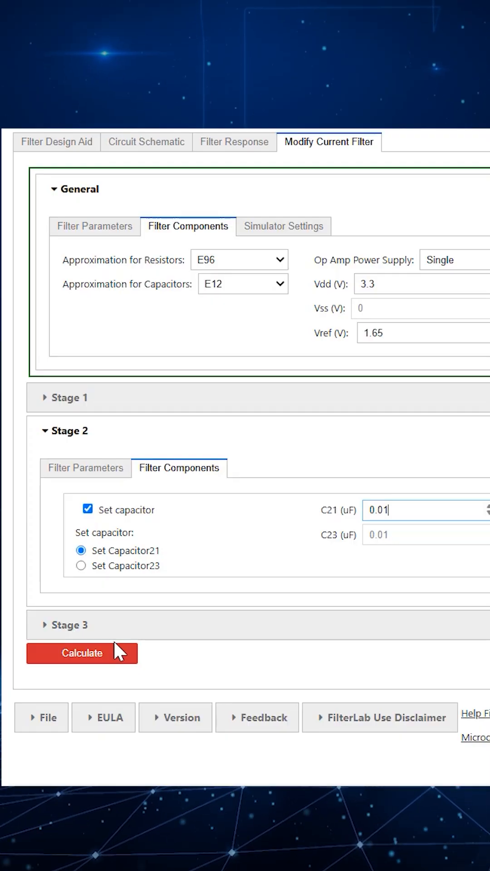
click(82, 654)
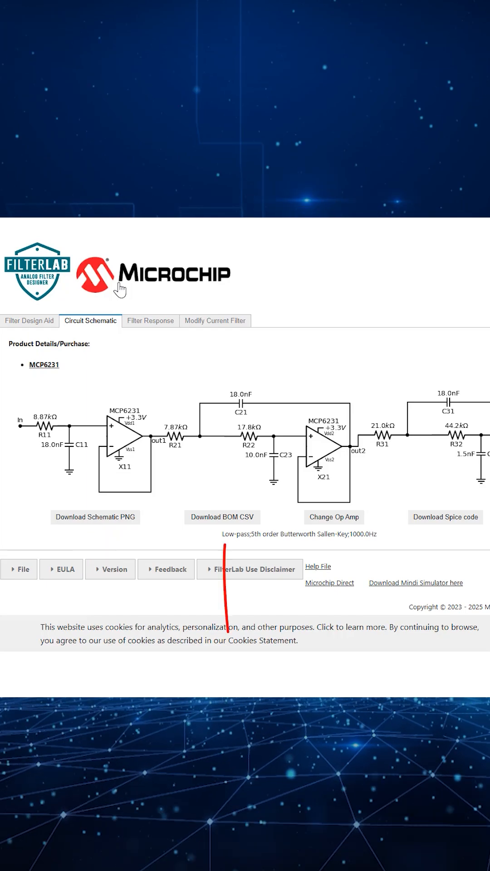